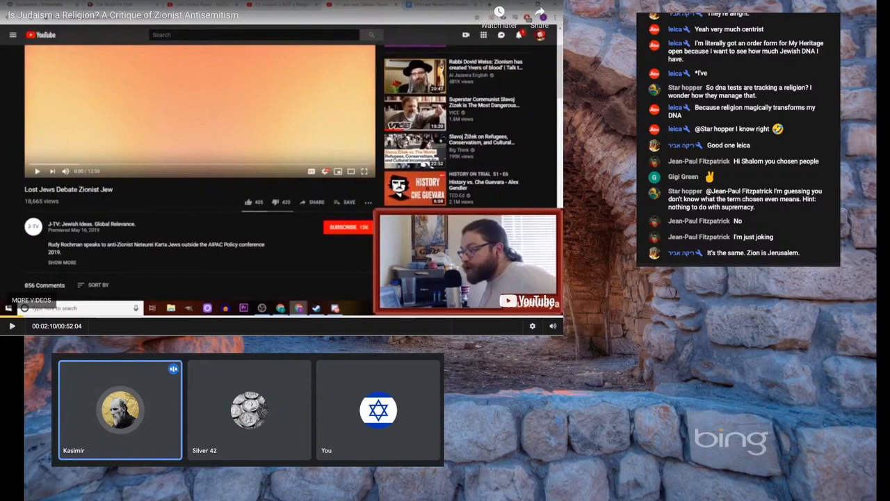
Step: Toggle the player repeatedly, pausing and resuming the debate video while commenting over it
{"action": "left_click", "coordinate": [378, 409]}
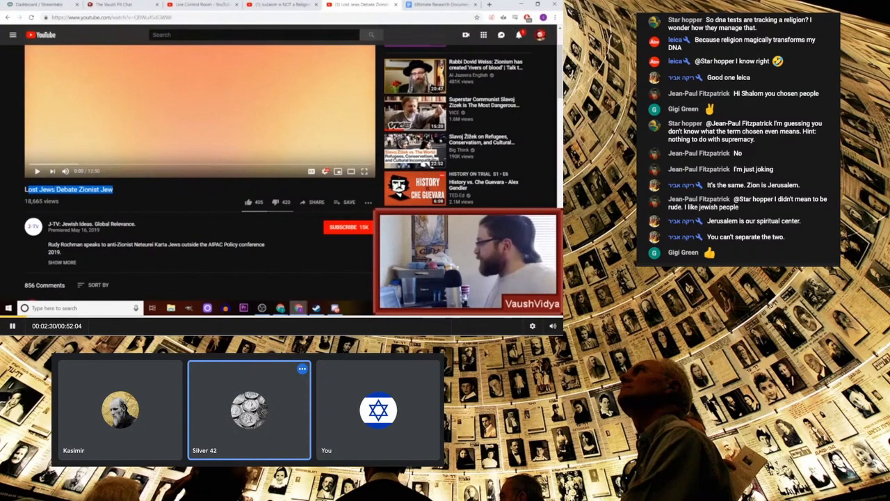
{"action": "left_click", "coordinate": [378, 409]}
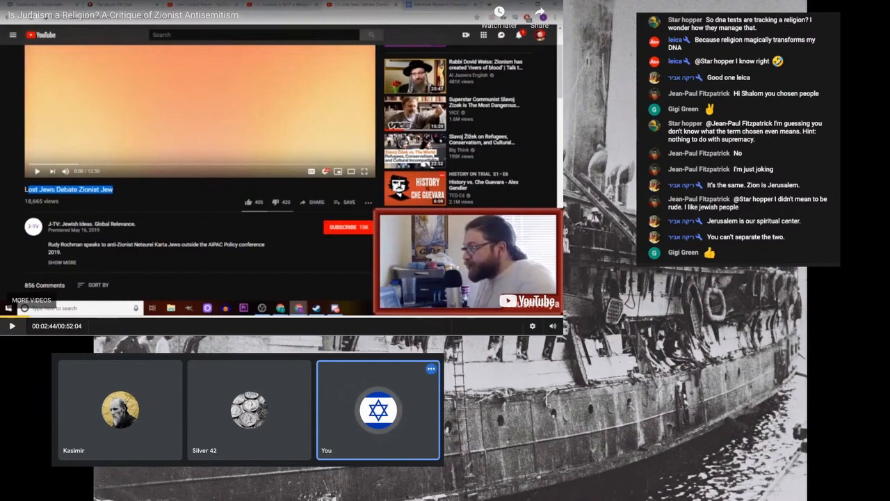
{"action": "left_click", "coordinate": [11, 326]}
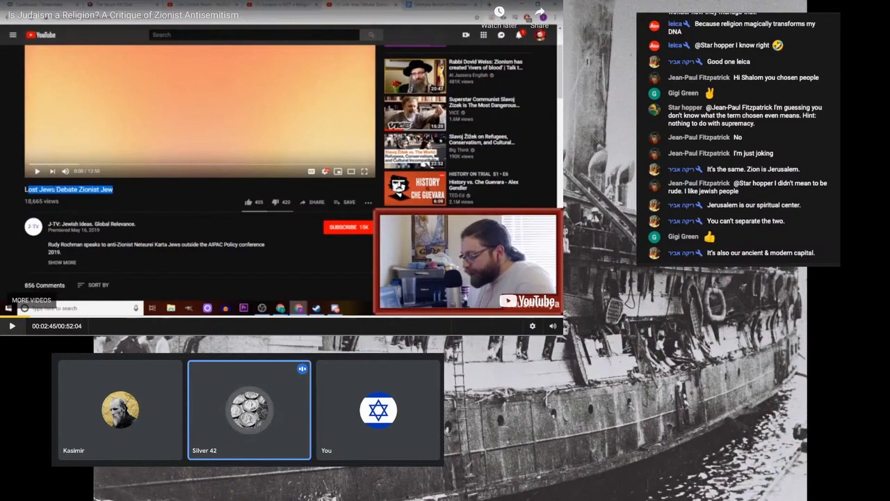
{"action": "left_click", "coordinate": [378, 409]}
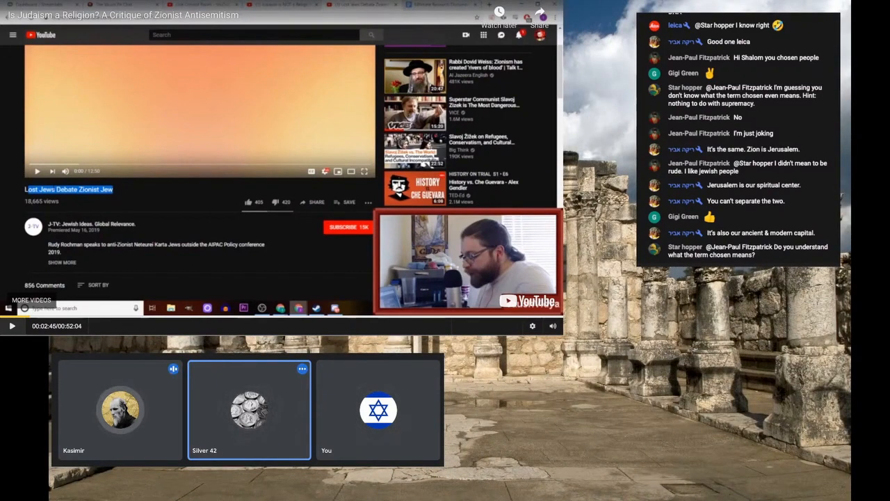
{"action": "left_click", "coordinate": [120, 409]}
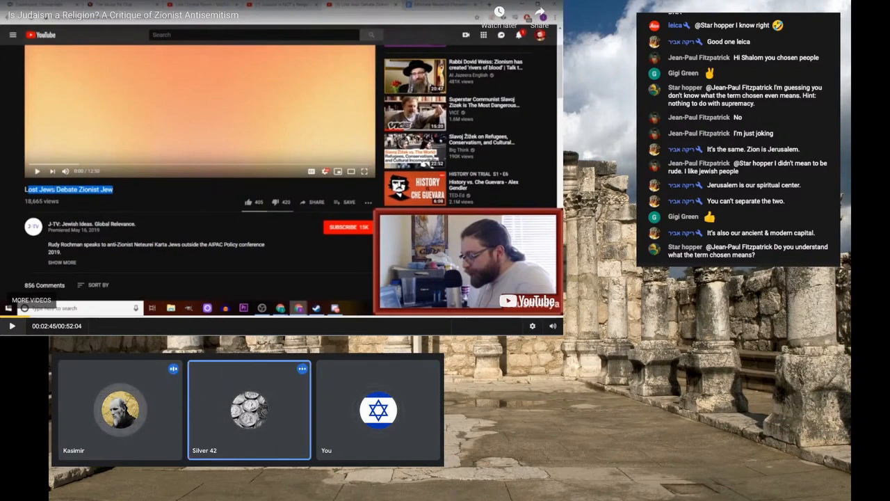
{"action": "left_click", "coordinate": [379, 409]}
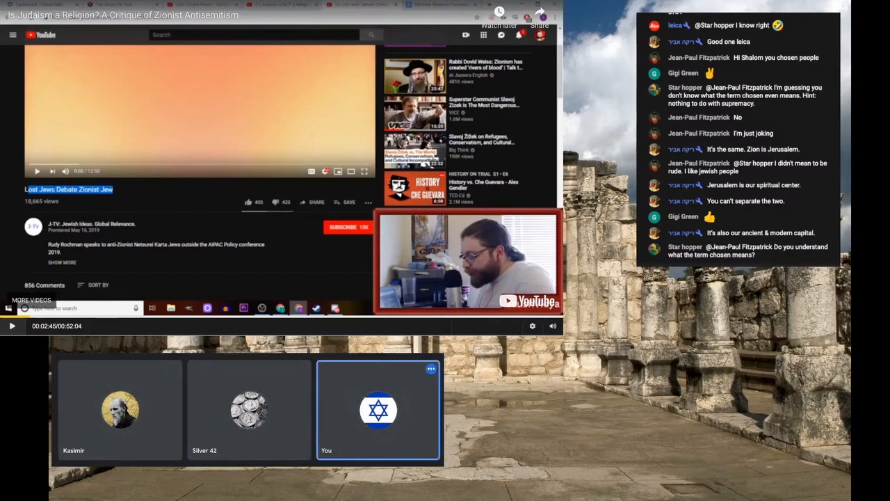
{"action": "left_click", "coordinate": [249, 409]}
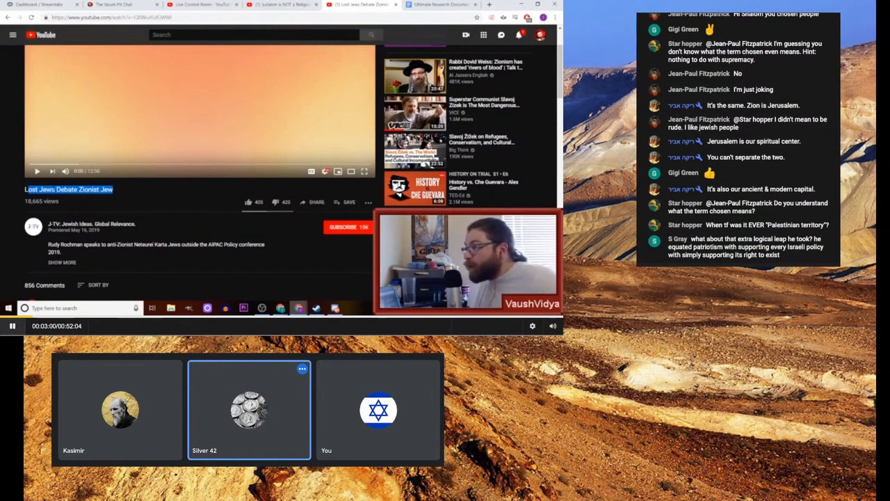
{"action": "left_click", "coordinate": [378, 409]}
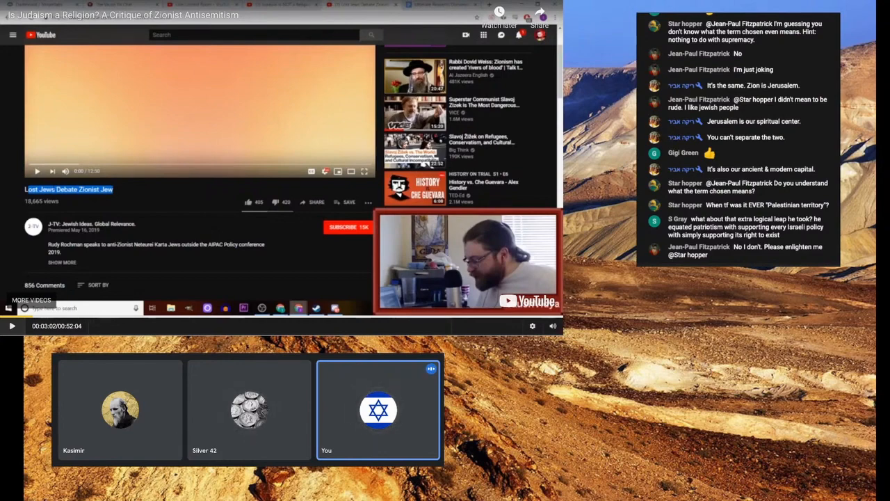
{"action": "left_click", "coordinate": [249, 409]}
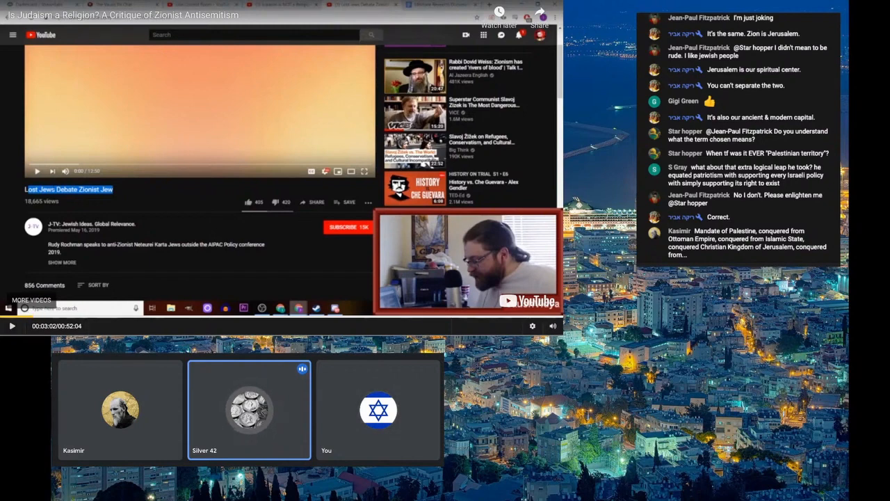
{"action": "left_click", "coordinate": [378, 409]}
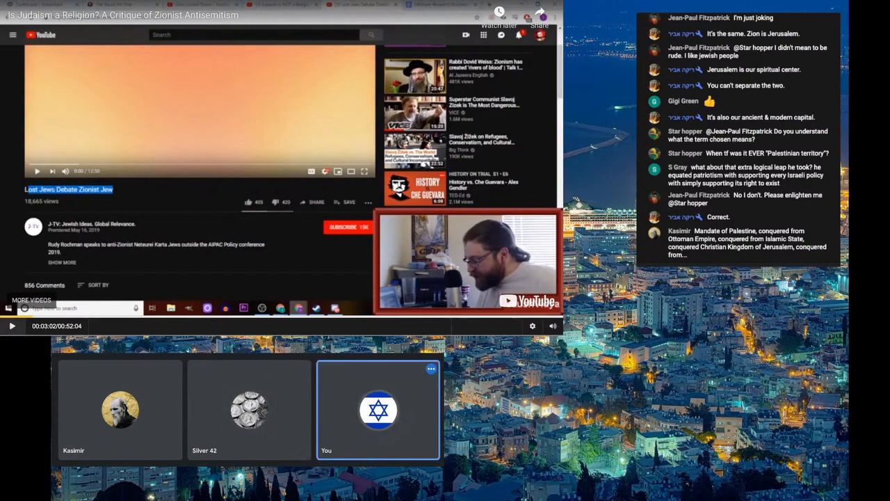
{"action": "left_click", "coordinate": [11, 325]}
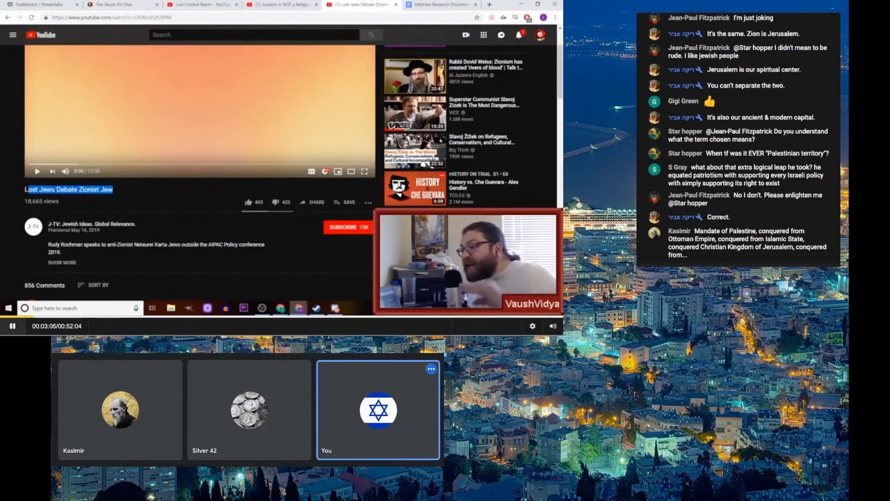
Step: Keep alternating pause and play on the video and scroll the live chat down
{"action": "left_click", "coordinate": [247, 409]}
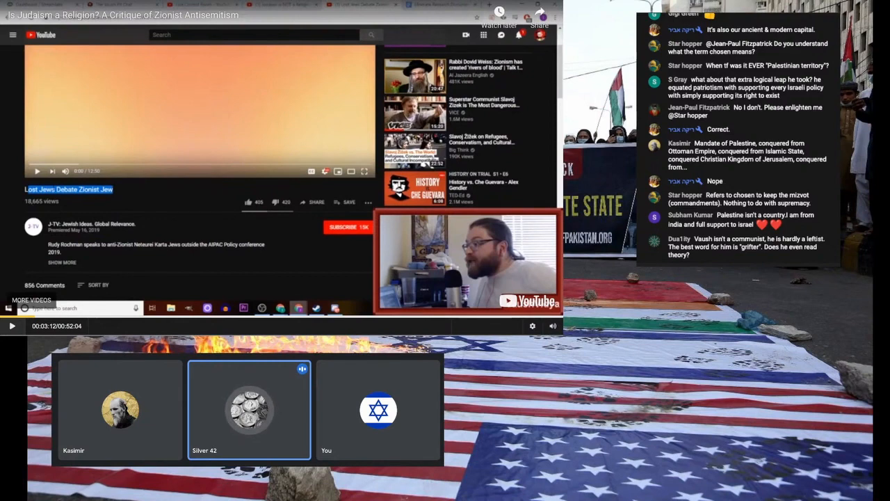
{"action": "left_click", "coordinate": [379, 409]}
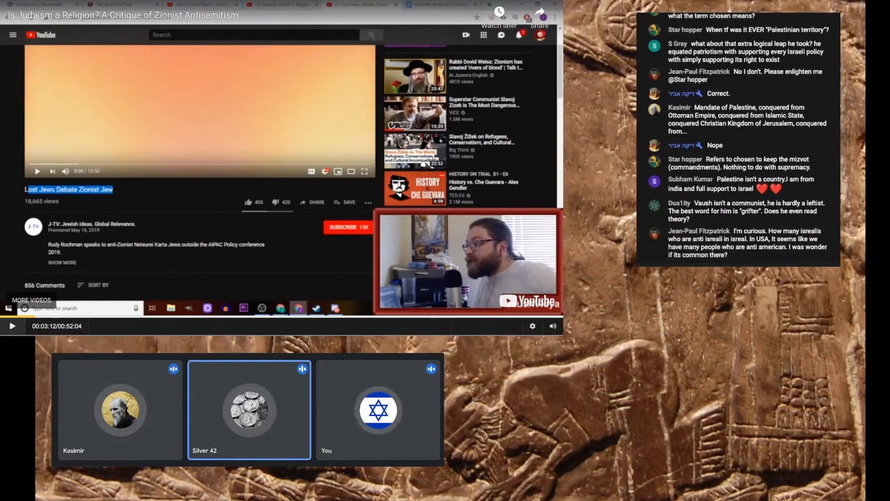
{"action": "left_click", "coordinate": [120, 409]}
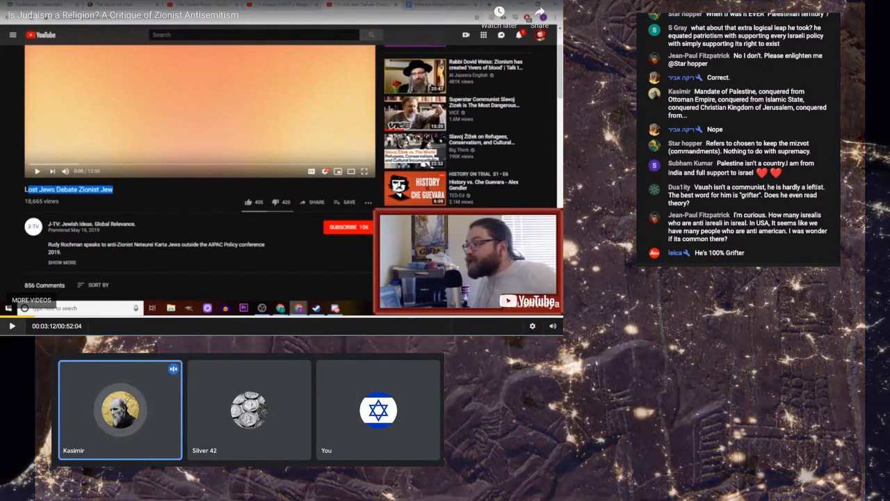
{"action": "left_click", "coordinate": [378, 409]}
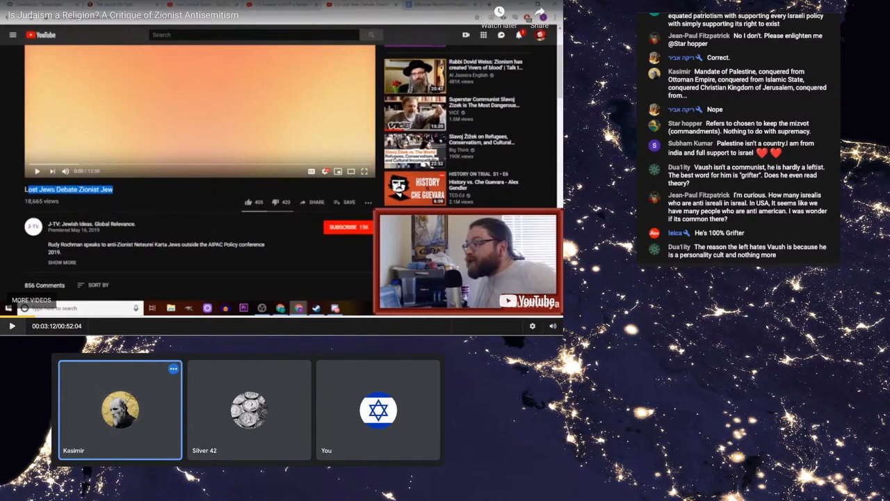
{"action": "scroll", "scroll_direction": "down", "scroll_amount": 3}
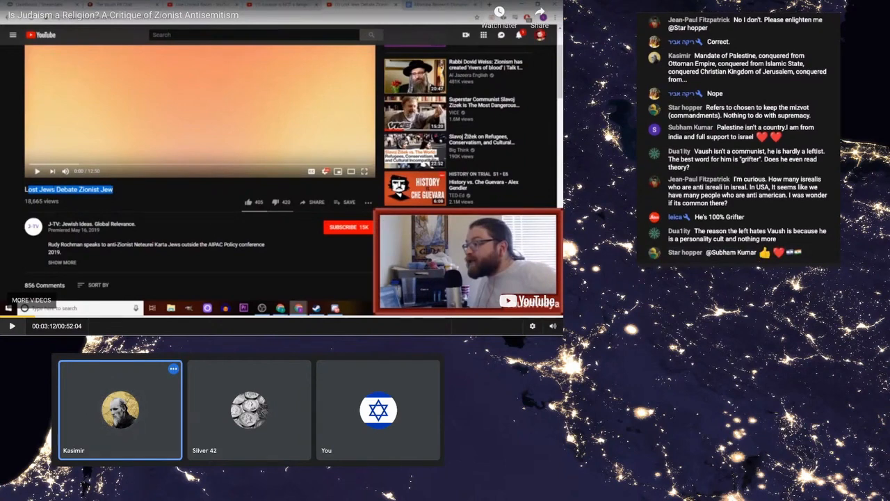
{"action": "left_click", "coordinate": [249, 409]}
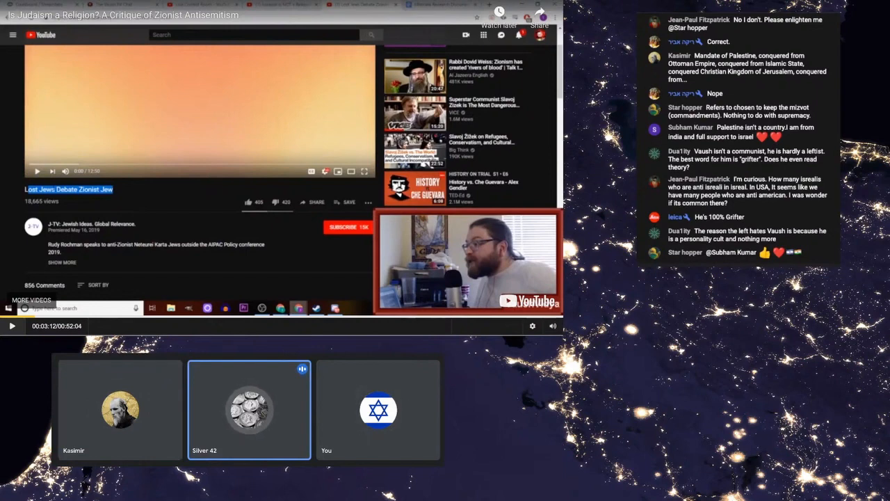
{"action": "scroll", "scroll_direction": "down", "scroll_amount": 3}
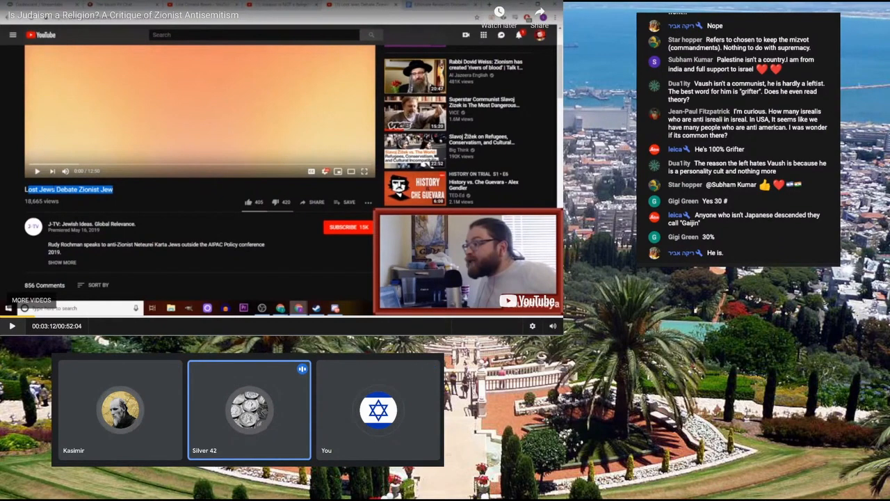
{"action": "left_click", "coordinate": [119, 409]}
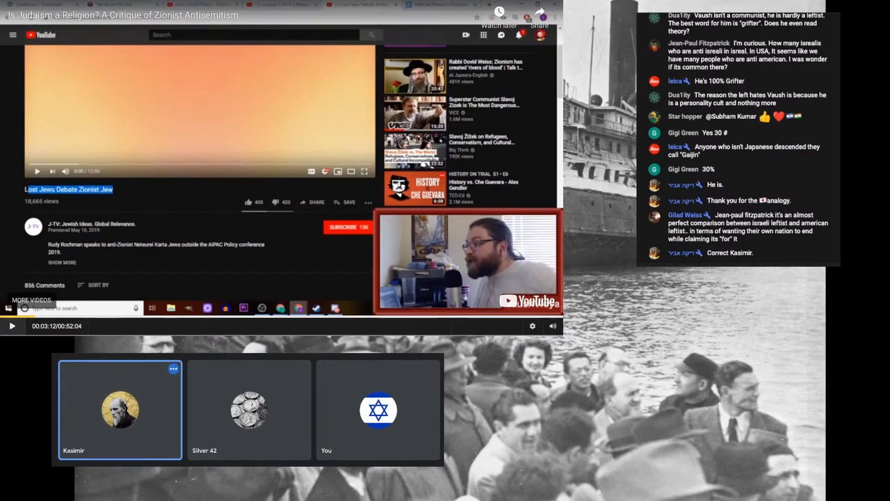
Step: Resume playback from 3:12 and pause again around 3:22
{"action": "left_click", "coordinate": [378, 409]}
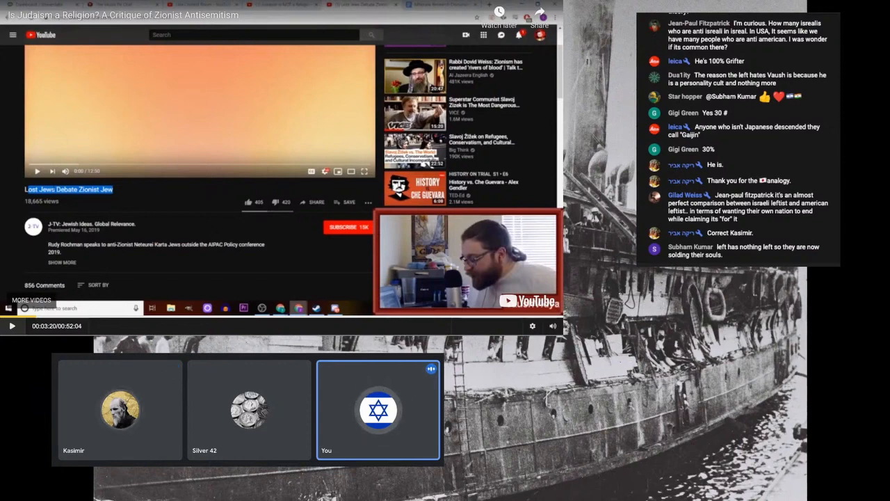
{"action": "left_click", "coordinate": [11, 325]}
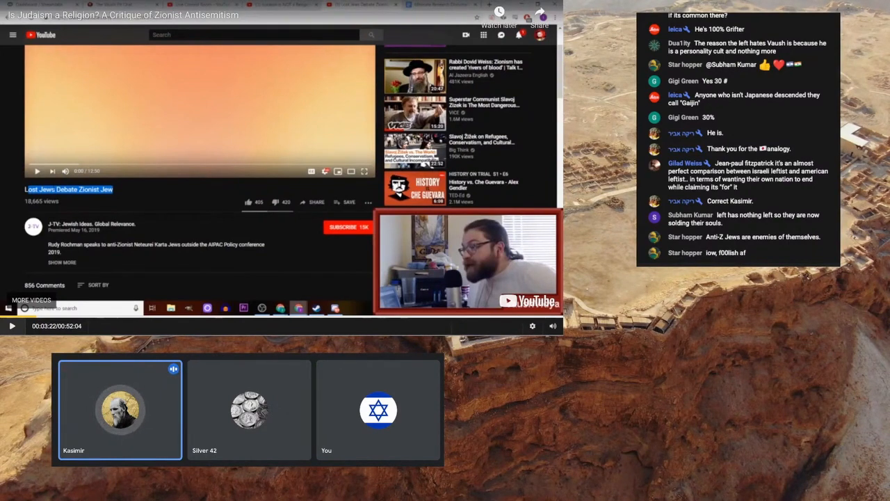
Step: Let the video run from 3:22 to about 3:30 and scroll the chat down
{"action": "left_click", "coordinate": [378, 409]}
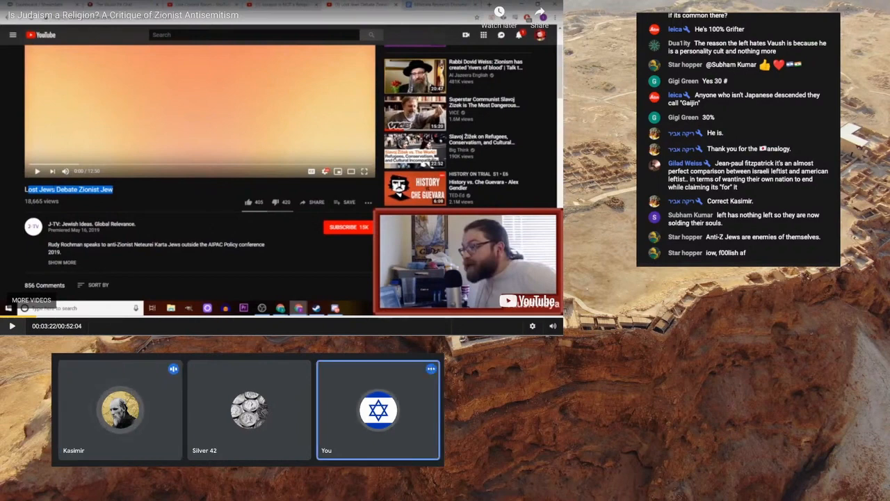
{"action": "left_click", "coordinate": [119, 409]}
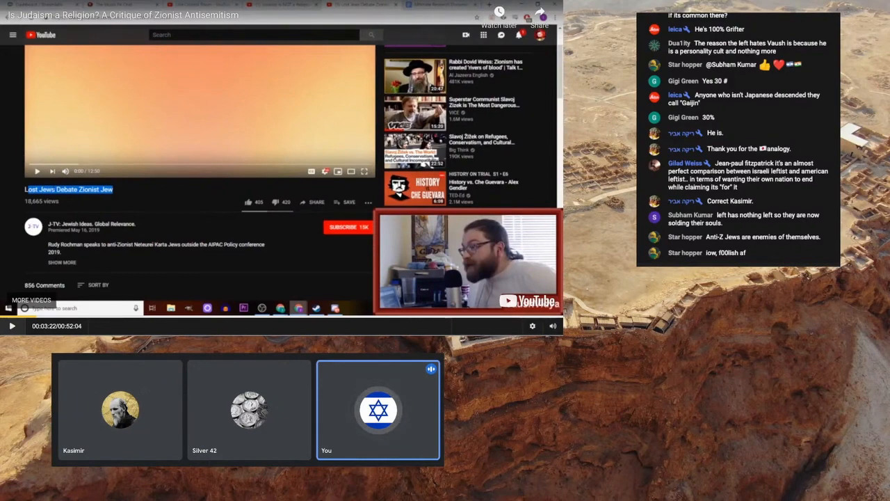
{"action": "scroll", "scroll_direction": "down", "scroll_amount": 3}
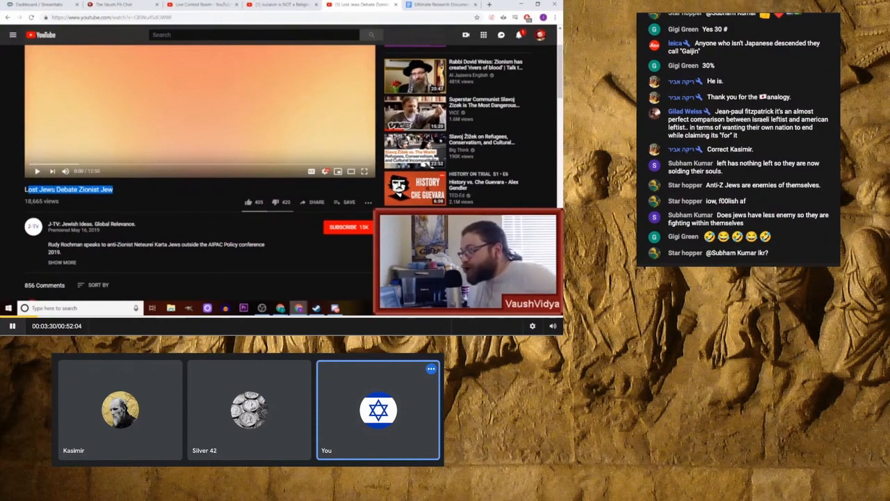
Step: Pause at 3:31 to comment, then resume playback toward 3:41
{"action": "left_click", "coordinate": [248, 409]}
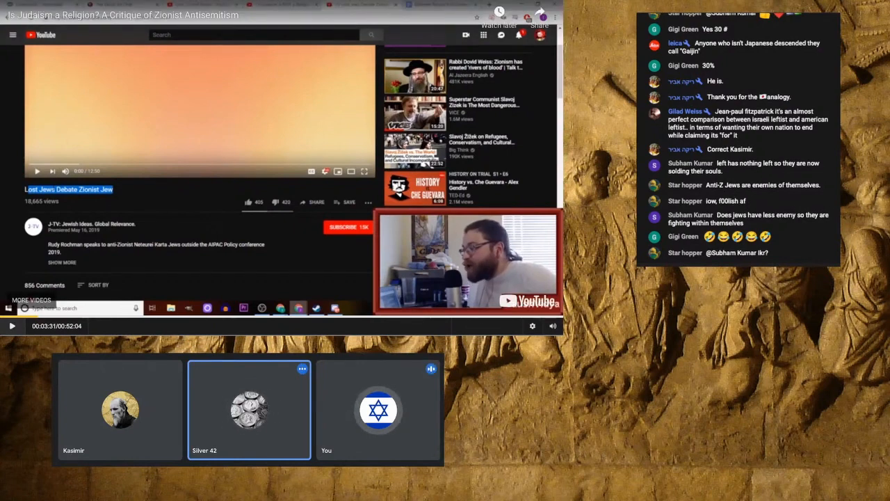
{"action": "left_click", "coordinate": [378, 409]}
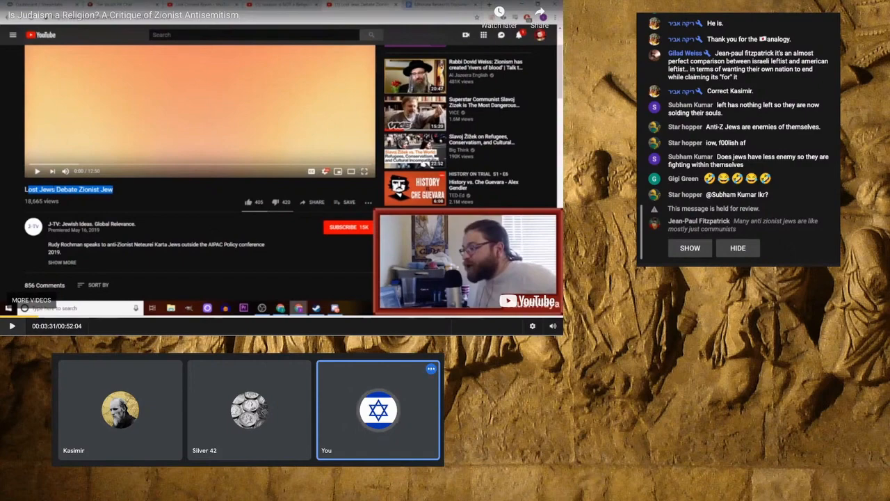
{"action": "left_click", "coordinate": [11, 326]}
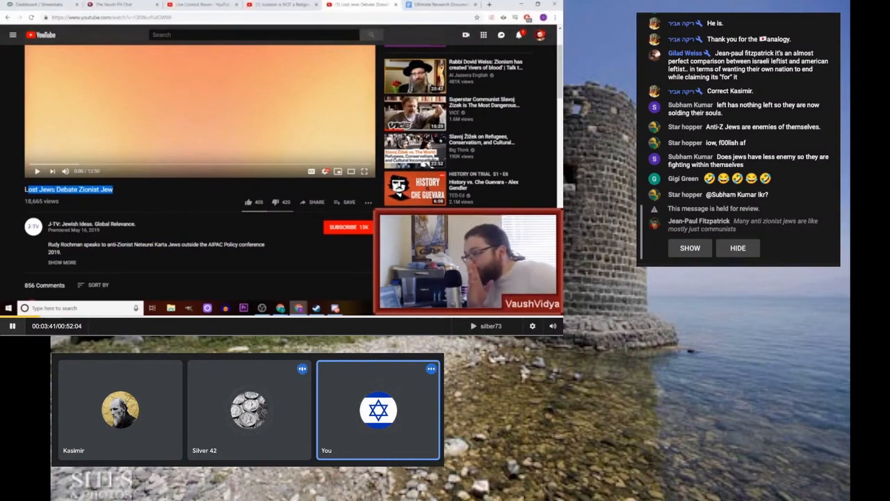
Step: Continue the video to about 3:47, pause to comment, and scroll the chat down
{"action": "left_click", "coordinate": [249, 409]}
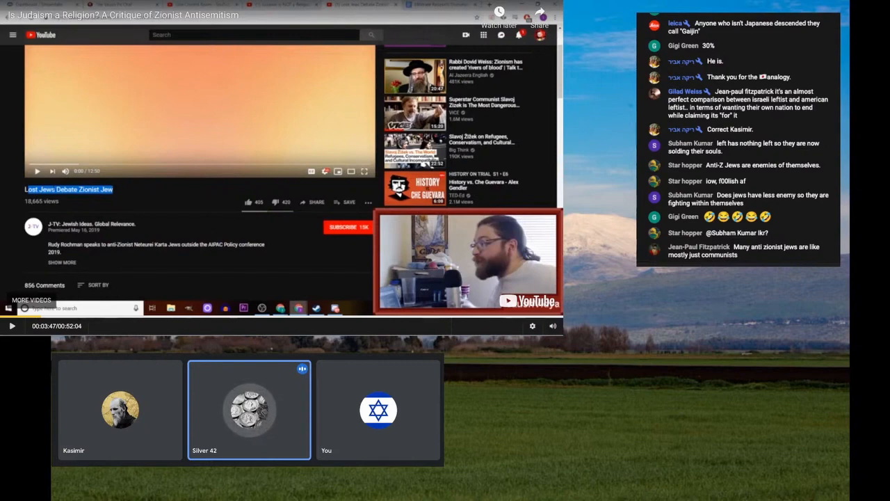
{"action": "scroll", "scroll_direction": "down", "scroll_amount": 3}
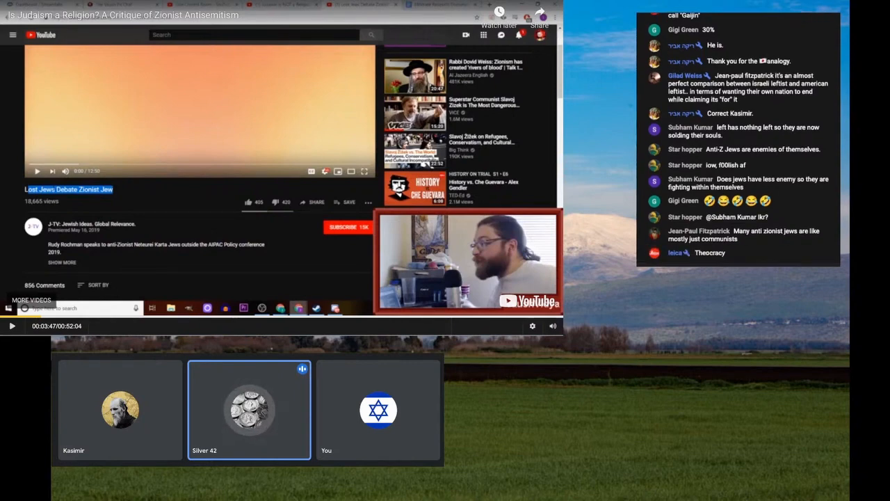